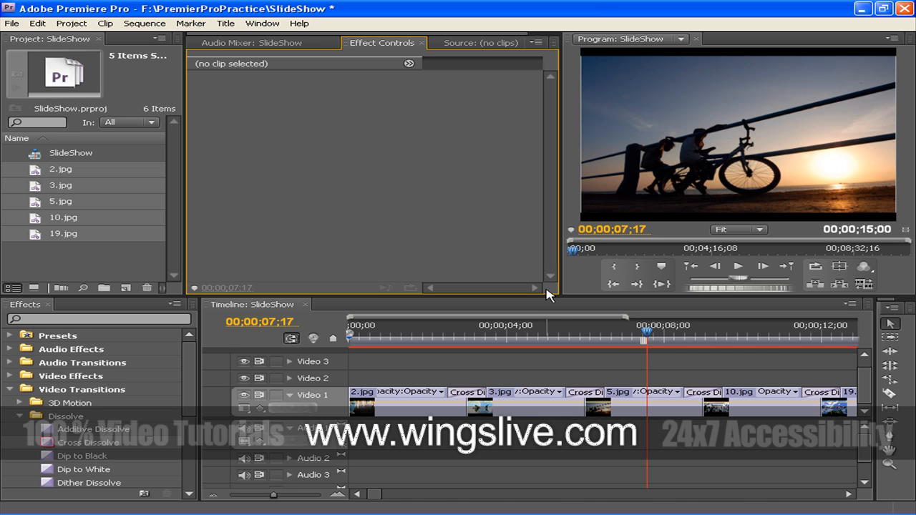
# In Preferences, enable default scaling of stills to frame size and confirm.
pyautogui.click(38, 22)
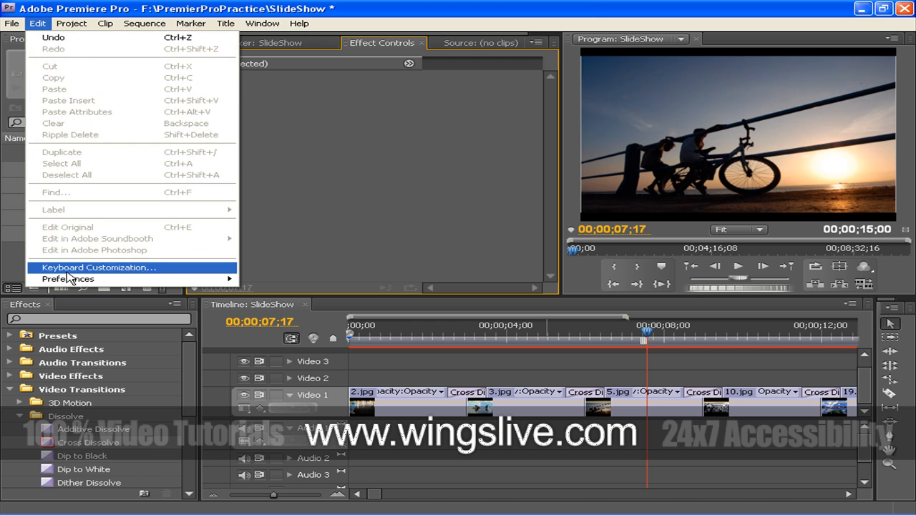
pyautogui.click(69, 280)
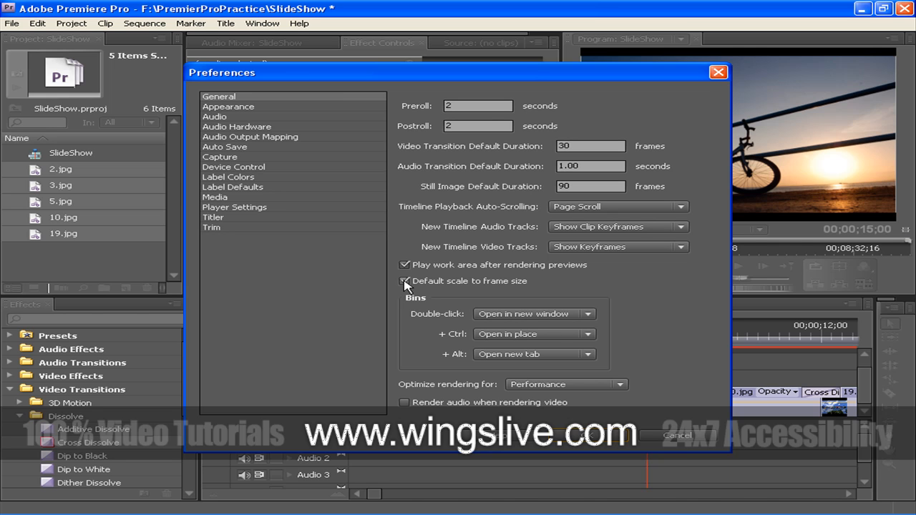
pyautogui.click(403, 281)
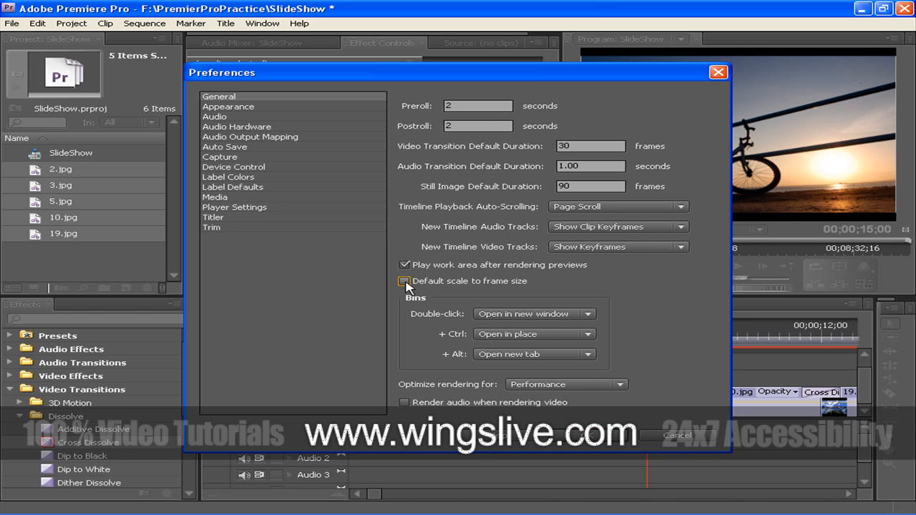
pyautogui.click(404, 281)
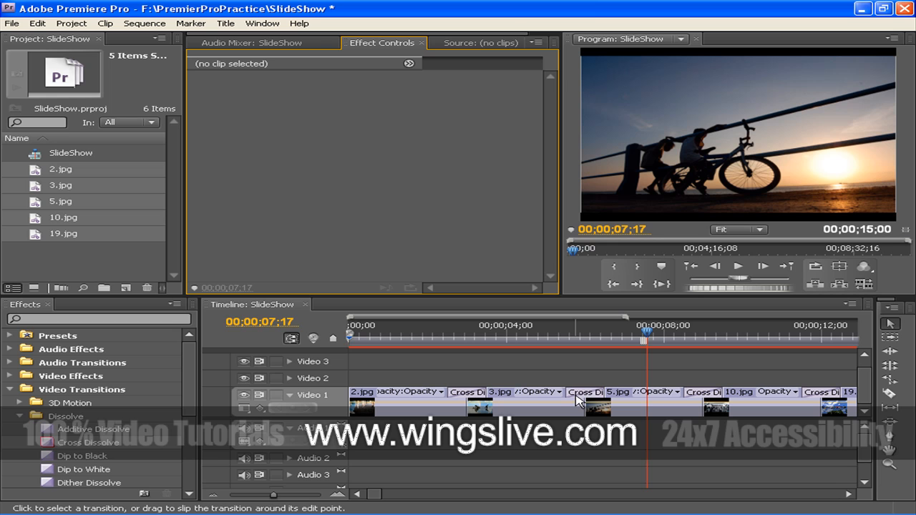
# Inspect the Cross Dissolve, then load 3.jpg in Effect Controls with the playhead near 3 seconds.
pyautogui.click(467, 392)
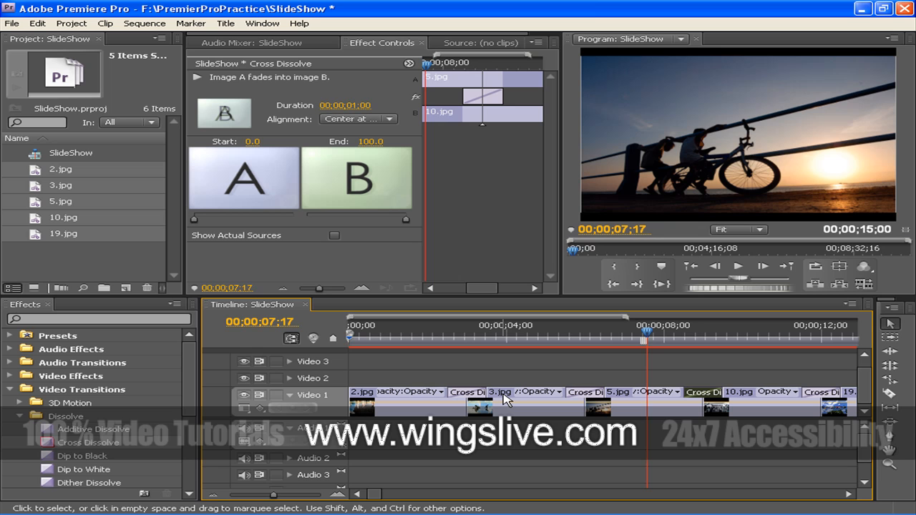
pyautogui.click(496, 325)
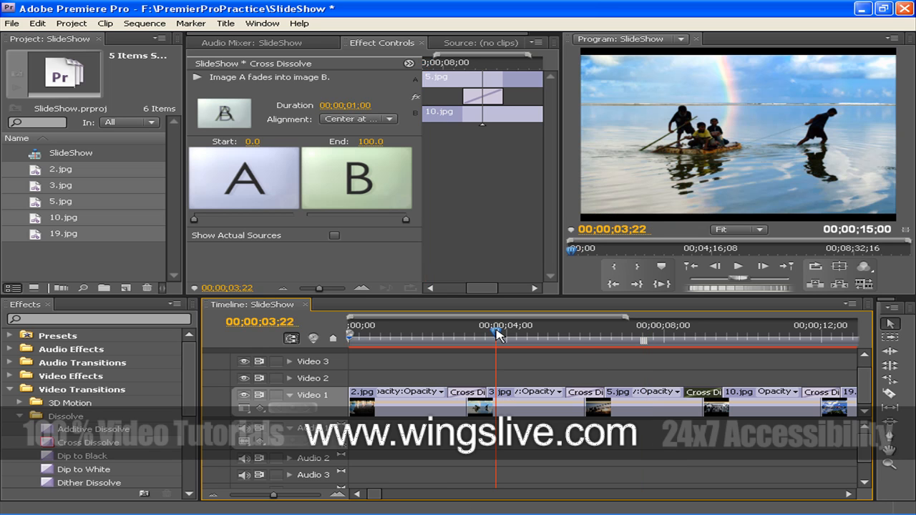
pyautogui.moveTo(507, 340)
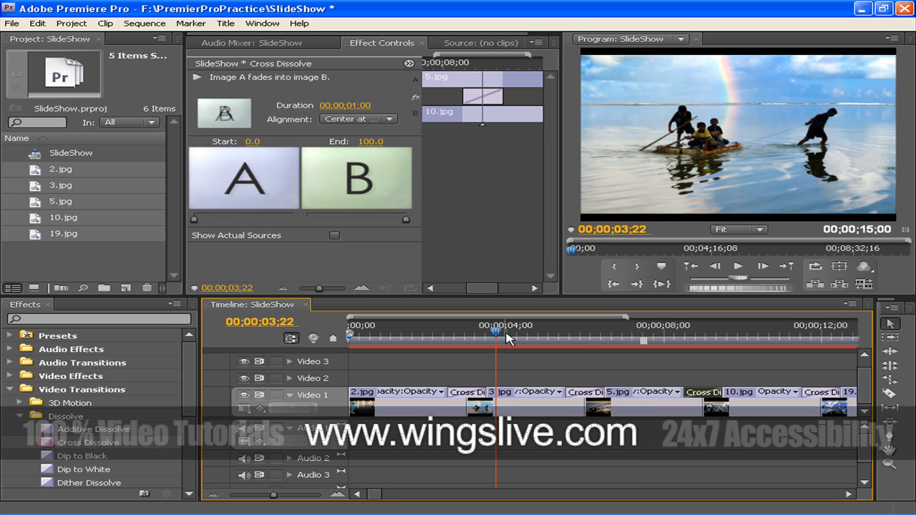
pyautogui.moveTo(509, 341)
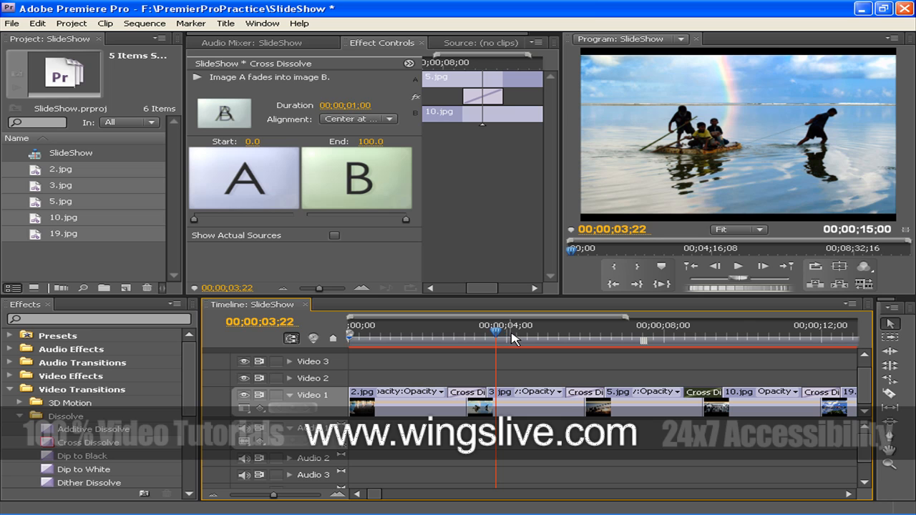
pyautogui.moveTo(514, 340)
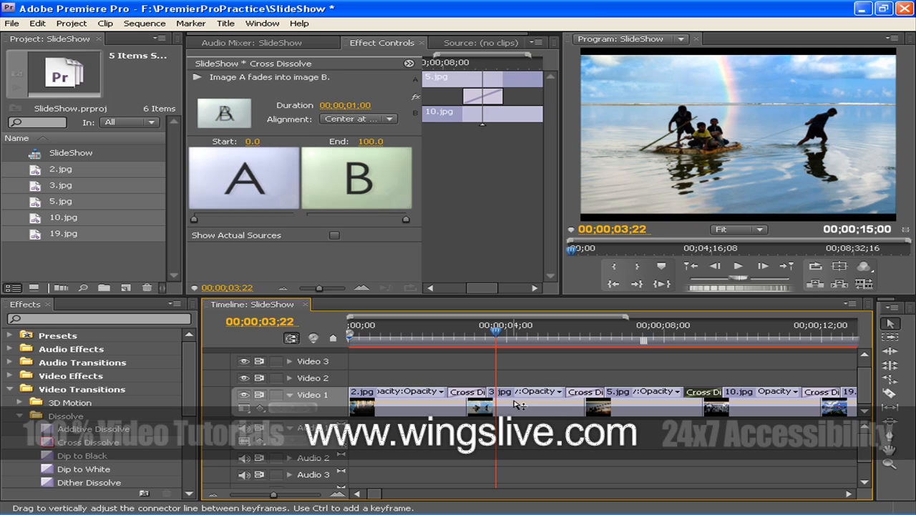
pyautogui.click(480, 408)
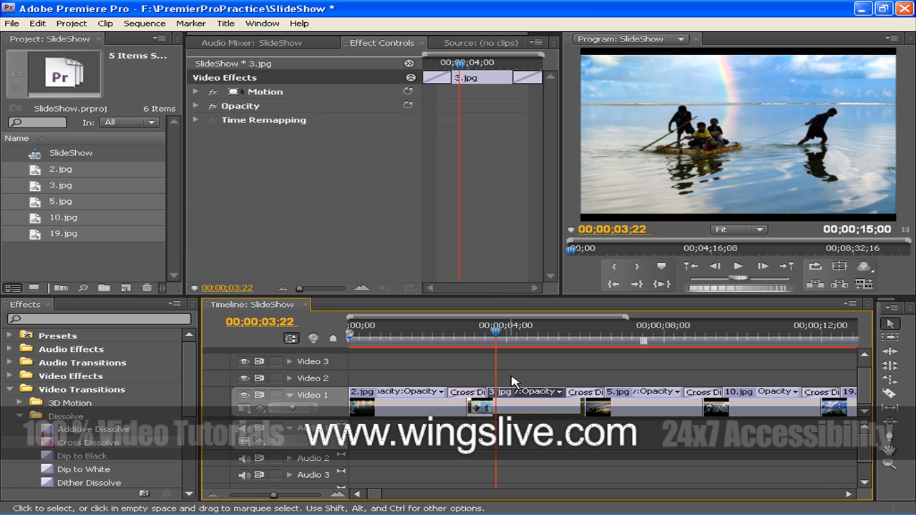
pyautogui.moveTo(498, 337)
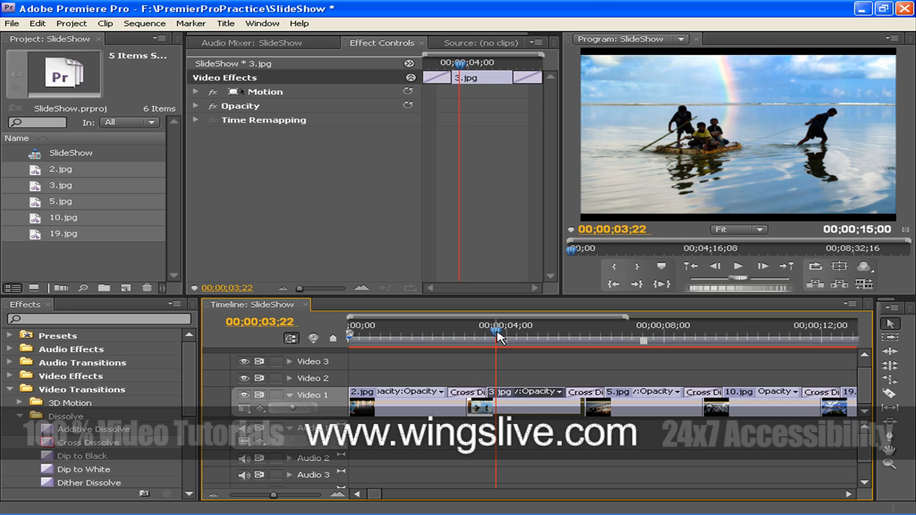
# Move the playhead to 00;00;04;10 and enable Pin to Clip in Effect Controls.
pyautogui.moveTo(498, 336); pyautogui.dragTo(494, 336)
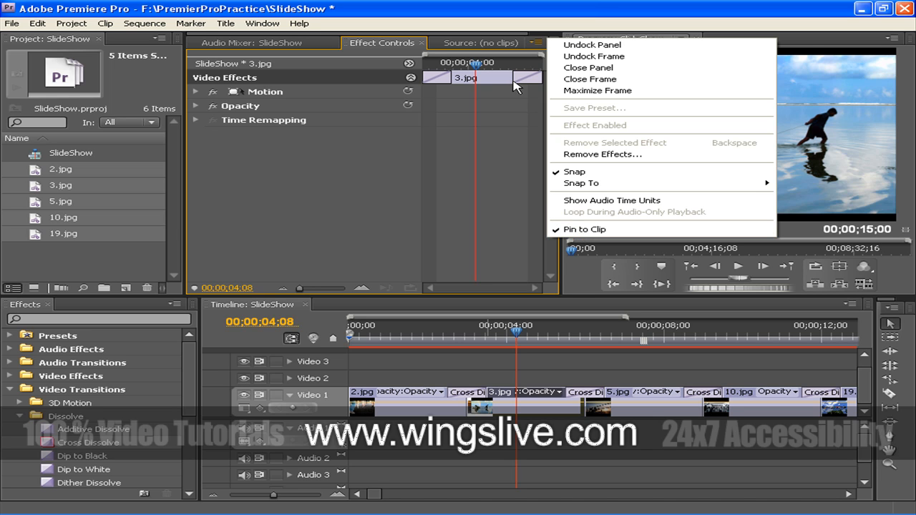
pyautogui.moveTo(517, 98)
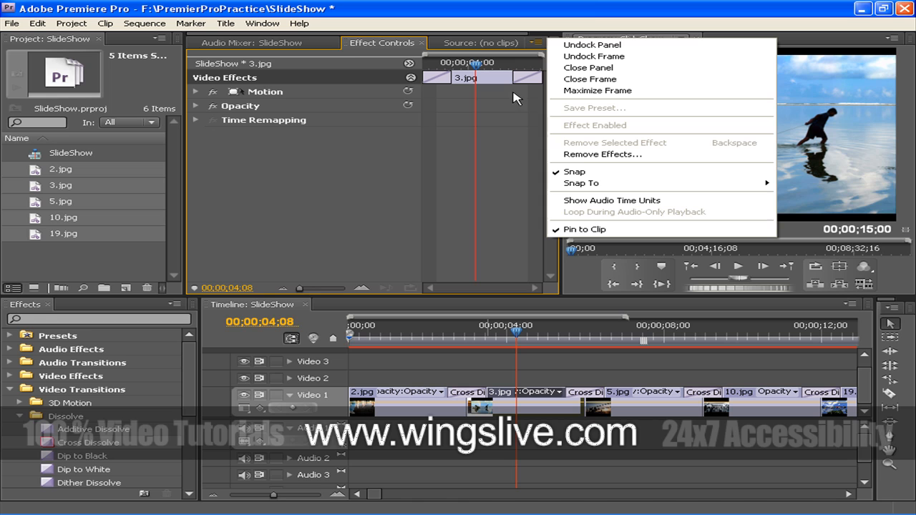
pyautogui.moveTo(585, 229)
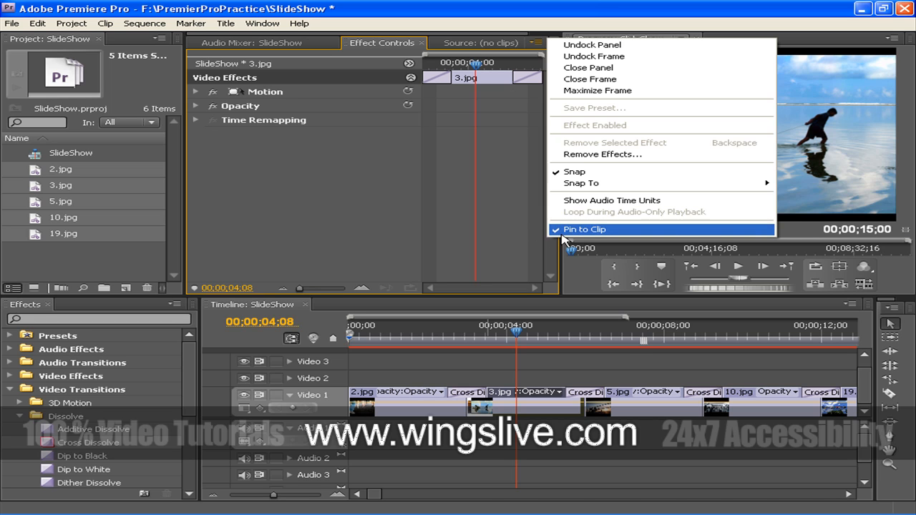
pyautogui.click(584, 229)
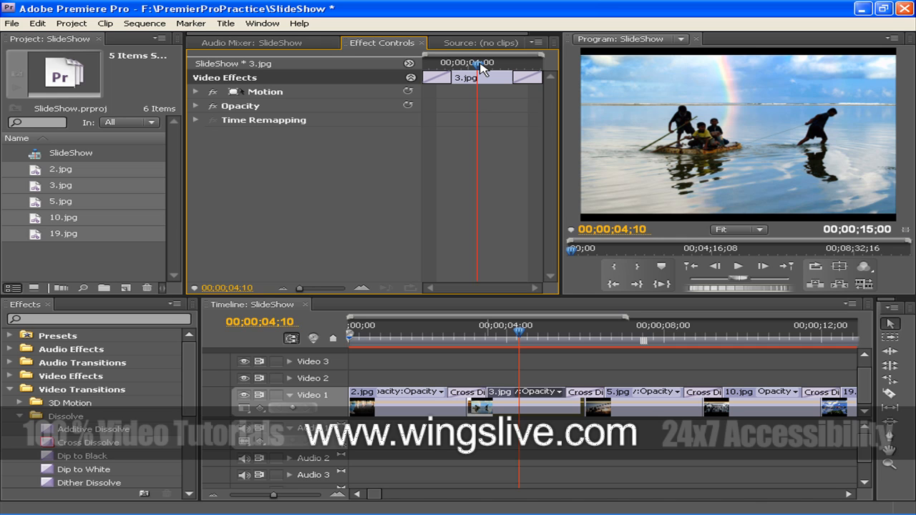
pyautogui.moveTo(480, 77)
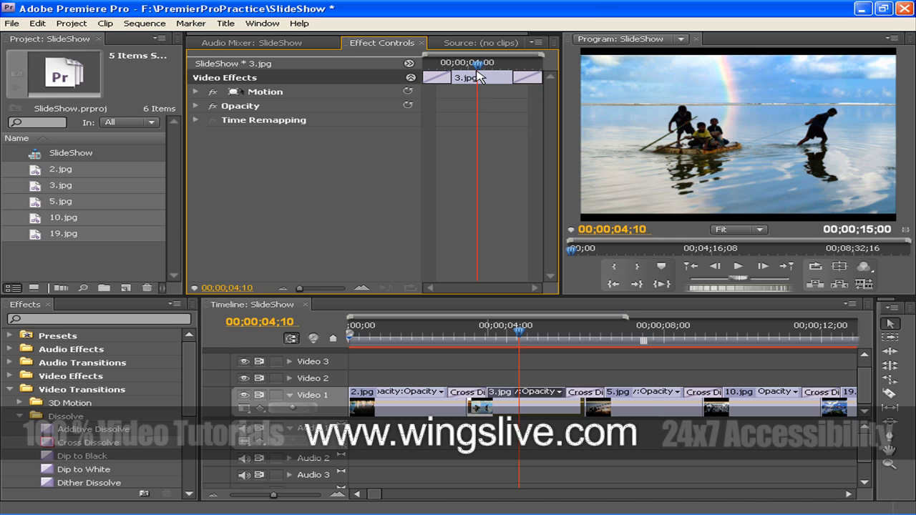
# Keyframe Scale on 3.jpg from 89.0 at 00;00;03;00 to 82.0 at 00;00;04;10.
pyautogui.click(195, 92)
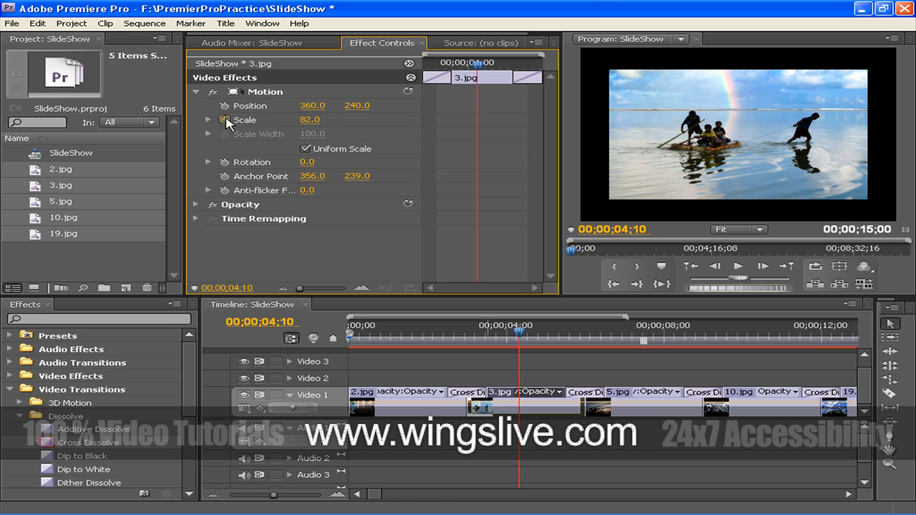
pyautogui.moveTo(225, 120)
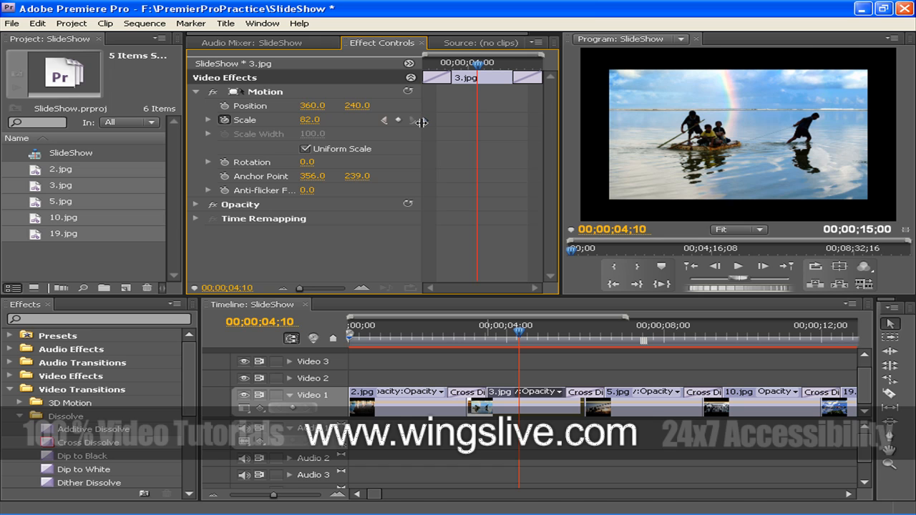
pyautogui.moveTo(461, 121)
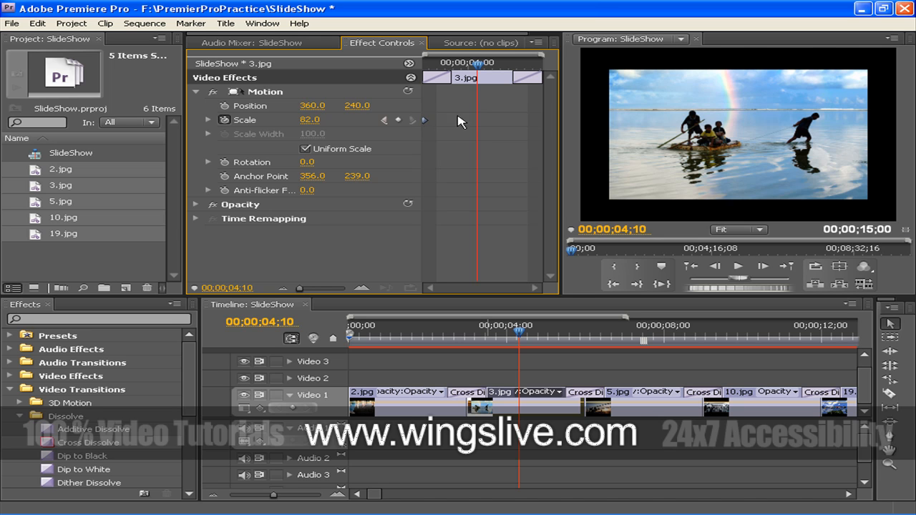
pyautogui.moveTo(306, 123)
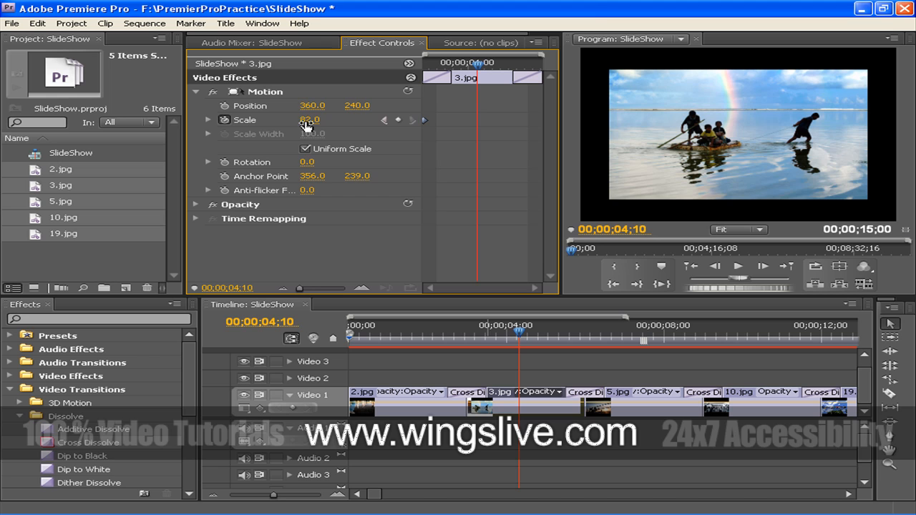
pyautogui.moveTo(310, 120); pyautogui.dragTo(312, 120)
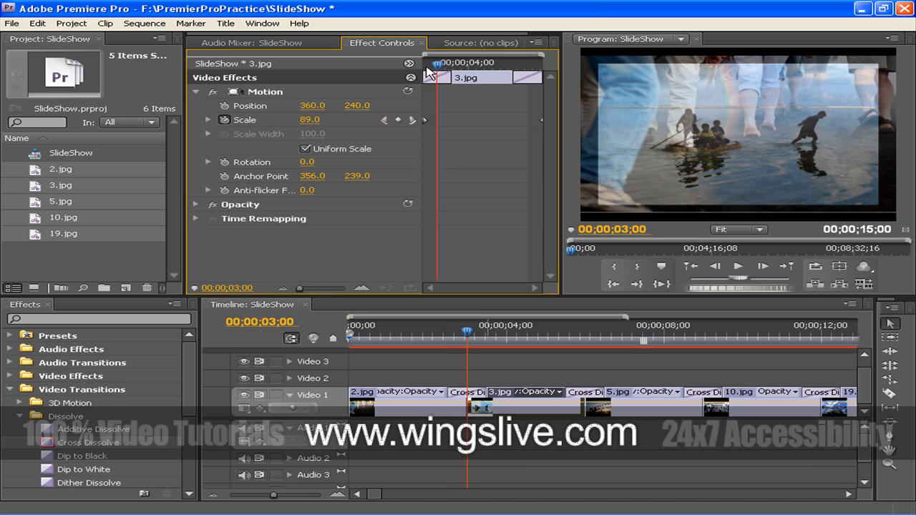
pyautogui.moveTo(466, 330); pyautogui.dragTo(457, 331)
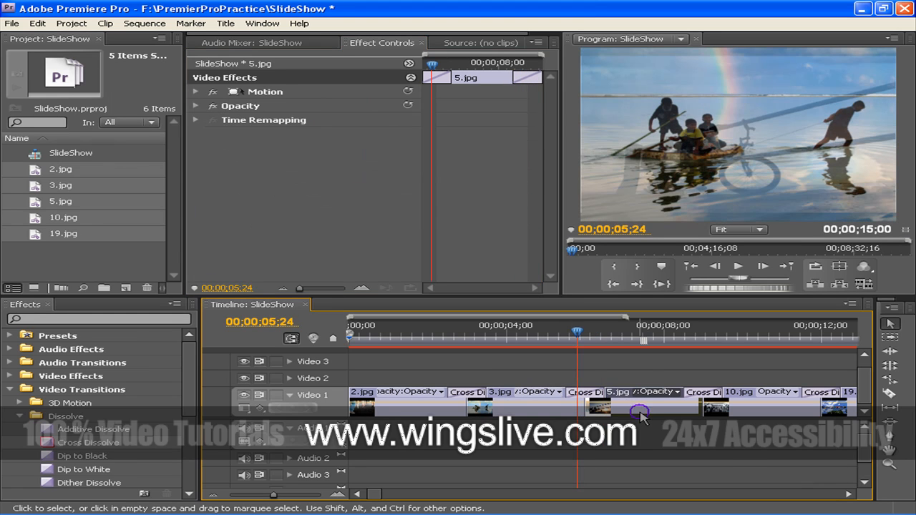
pyautogui.moveTo(641, 341)
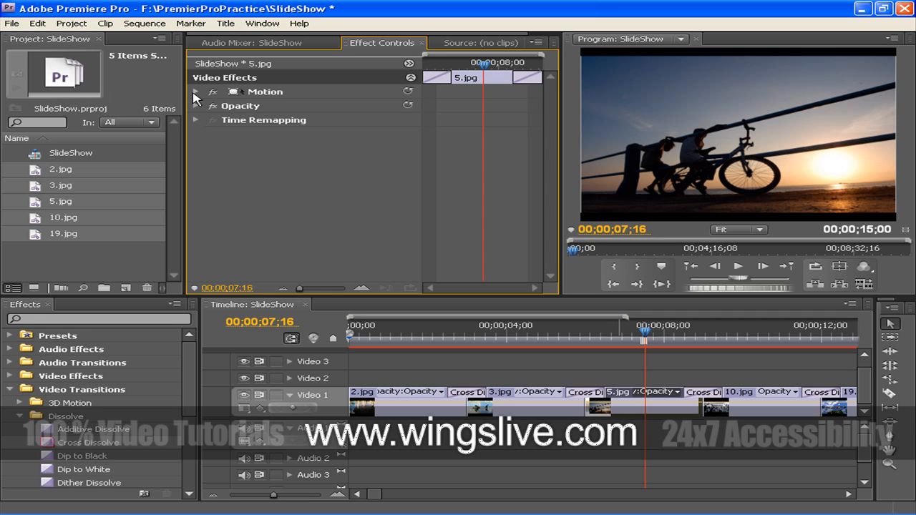
# Shift 5.jpg's Position to about 412.4, 202.5 and start Position keyframing at 00;00;07;16.
pyautogui.click(195, 92)
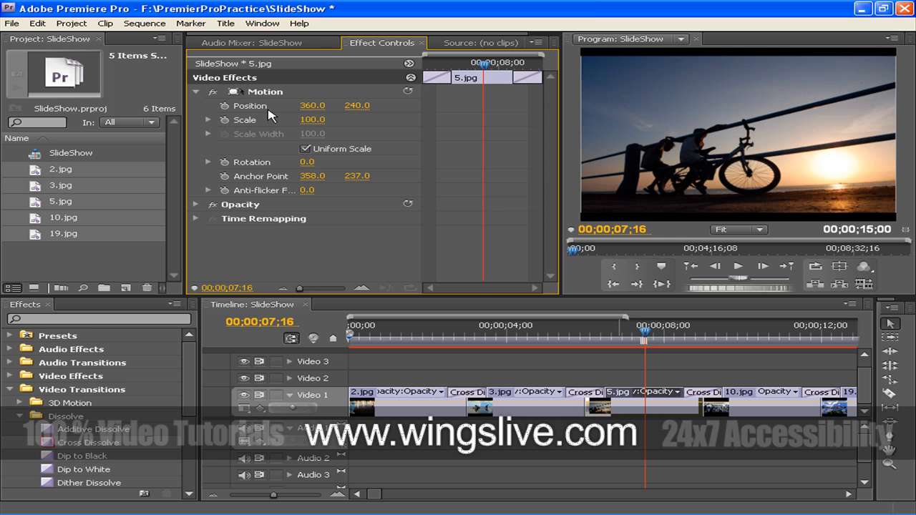
pyautogui.moveTo(475, 70)
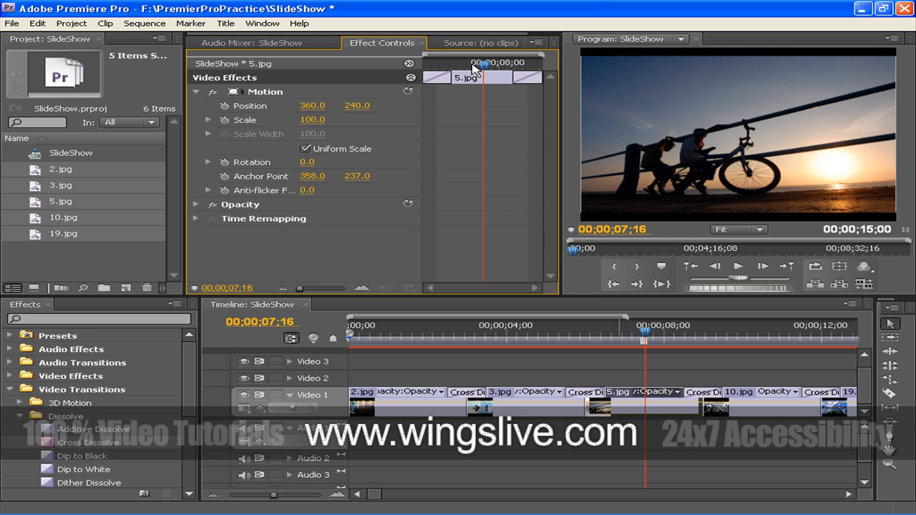
pyautogui.moveTo(318, 112)
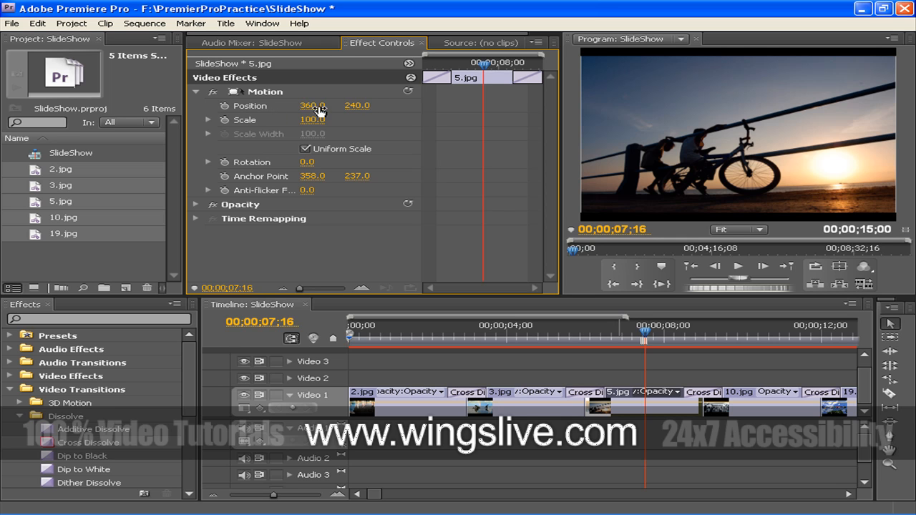
pyautogui.moveTo(304, 118)
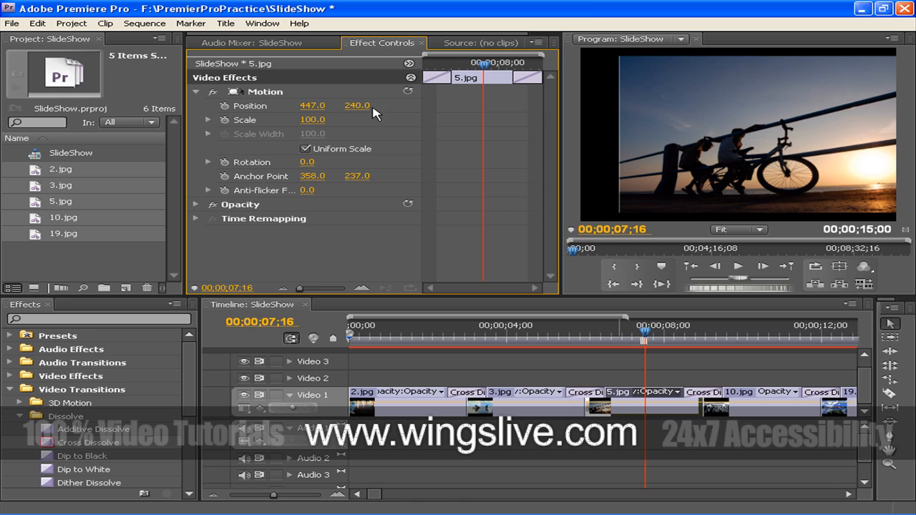
pyautogui.moveTo(358, 106); pyautogui.dragTo(358, 106)
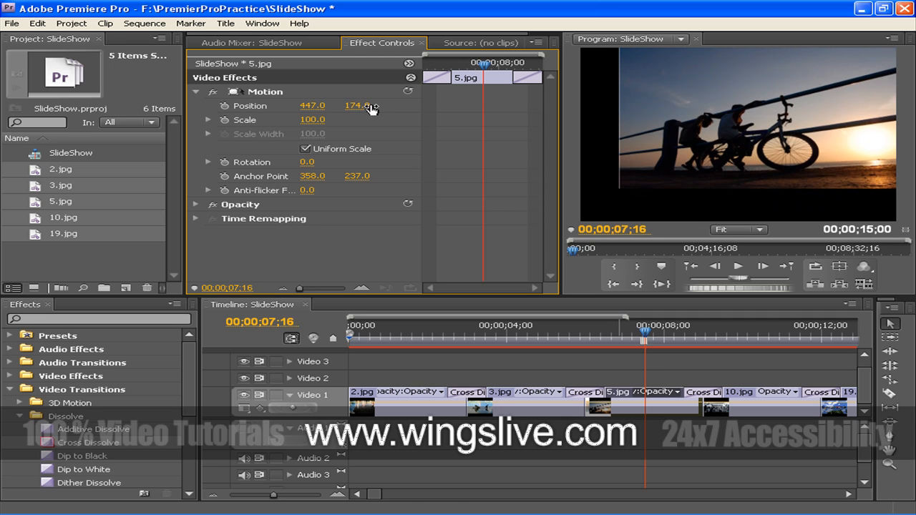
pyautogui.moveTo(444, 112)
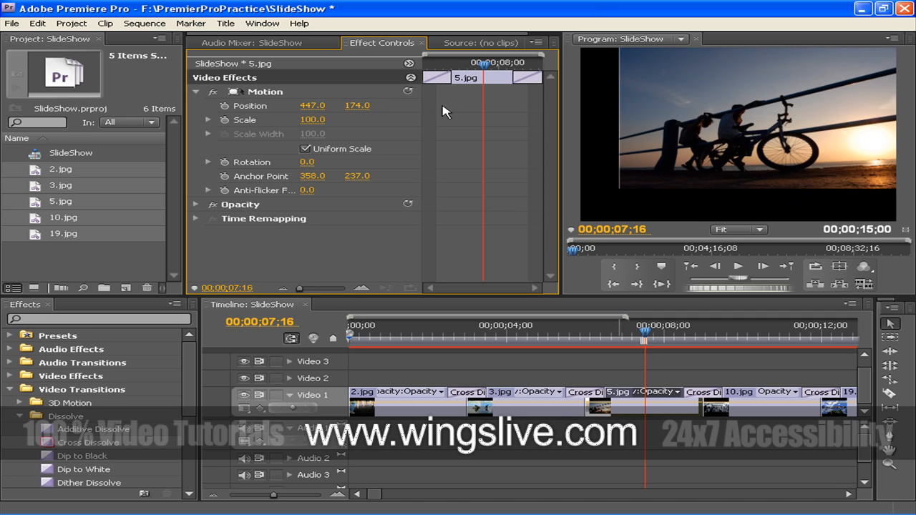
pyautogui.click(223, 106)
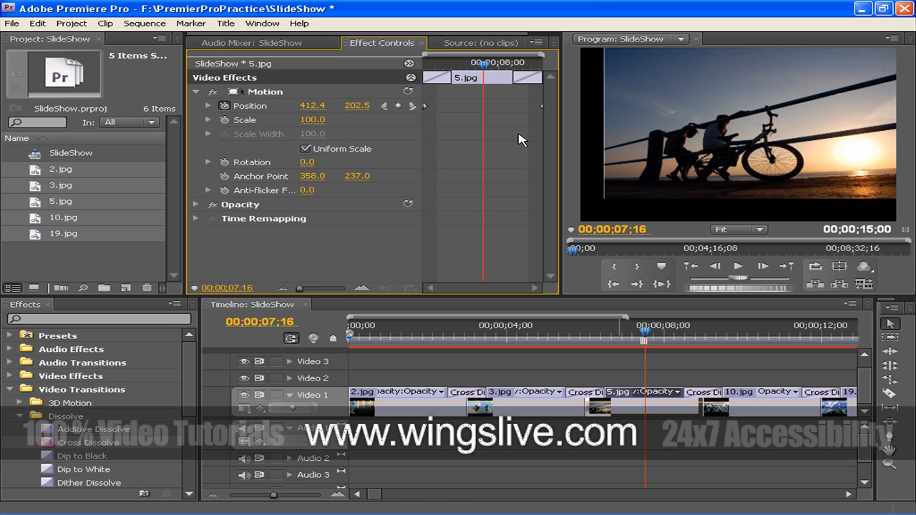
# Scrub across 5.jpg and into the next photo to preview the pan.
pyautogui.moveTo(645, 332); pyautogui.dragTo(595, 332)
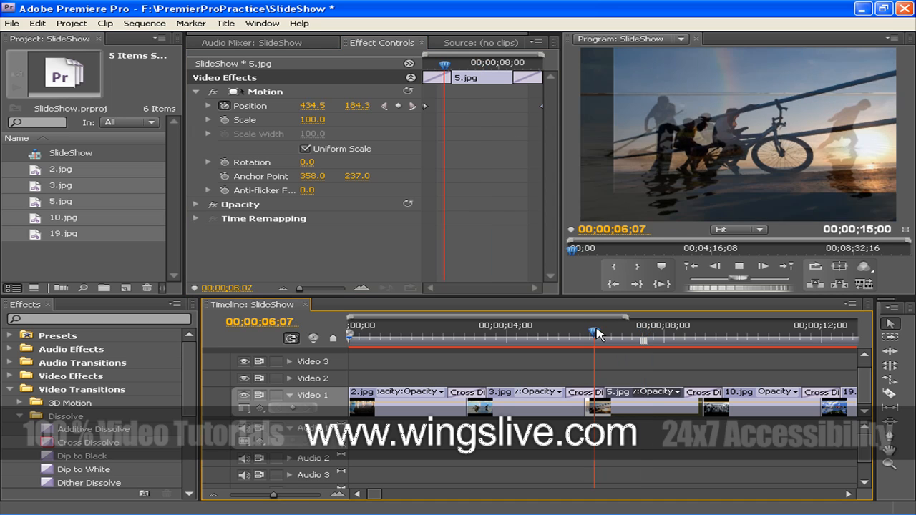
pyautogui.moveTo(594, 332); pyautogui.dragTo(653, 333)
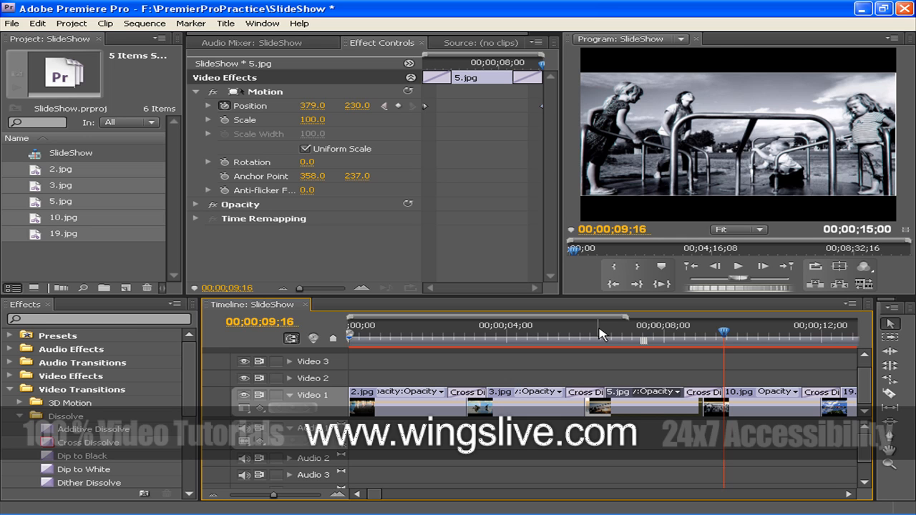
pyautogui.moveTo(623, 418)
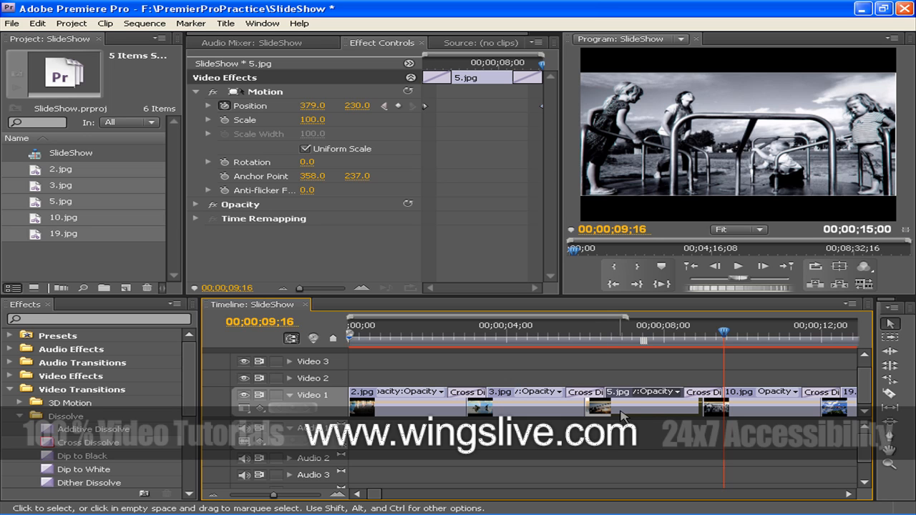
pyautogui.moveTo(532, 417)
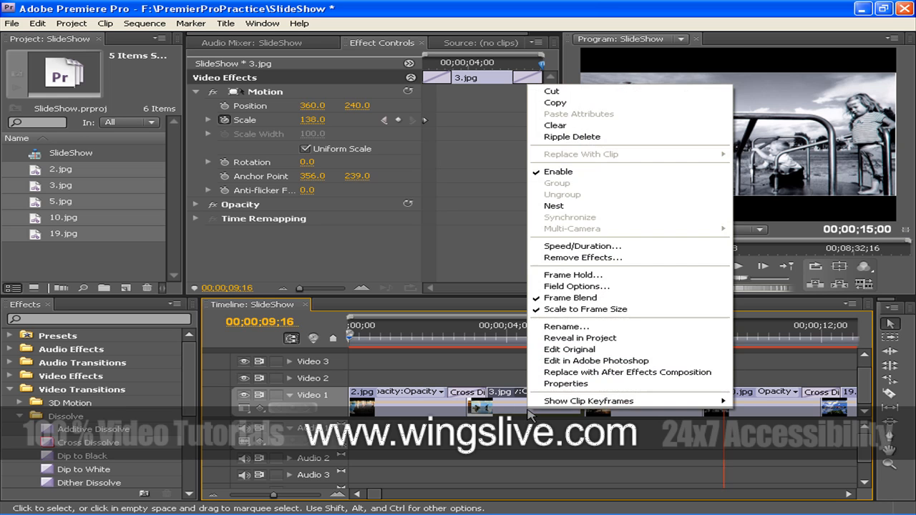
pyautogui.moveTo(627, 103)
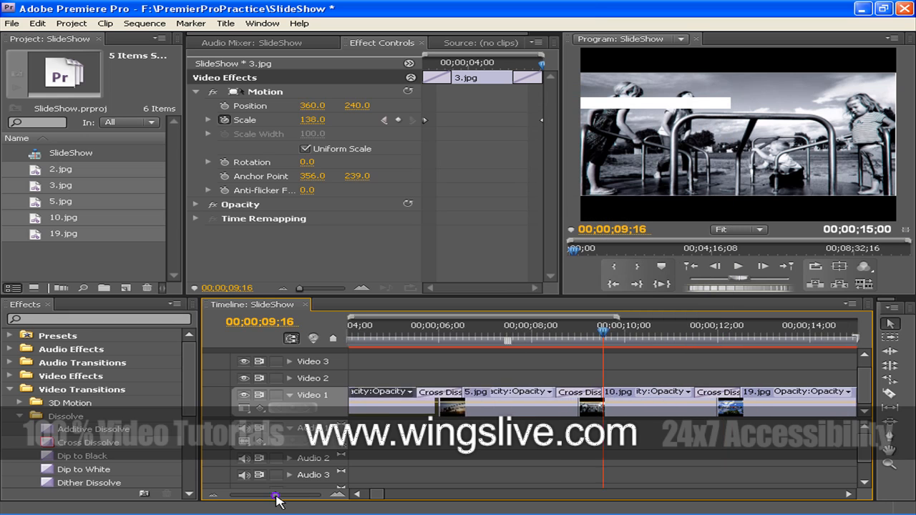
# Select the remaining slideshow clips and paste the copied 3.jpg attributes onto them.
pyautogui.moveTo(275, 496); pyautogui.dragTo(270, 495)
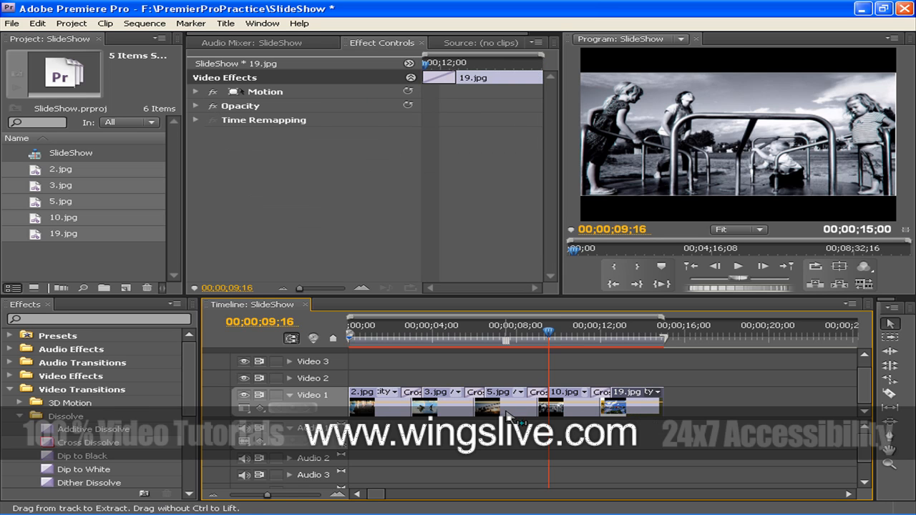
pyautogui.click(507, 407)
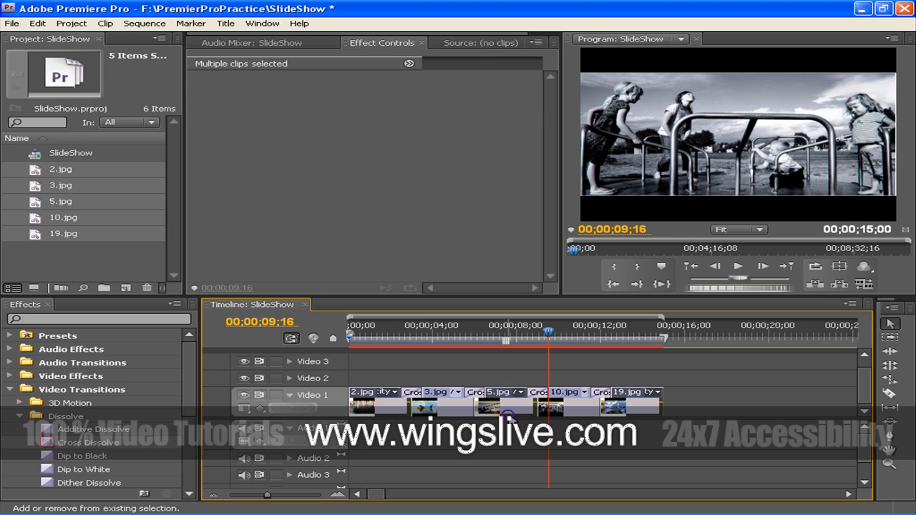
pyautogui.rightClick(507, 413)
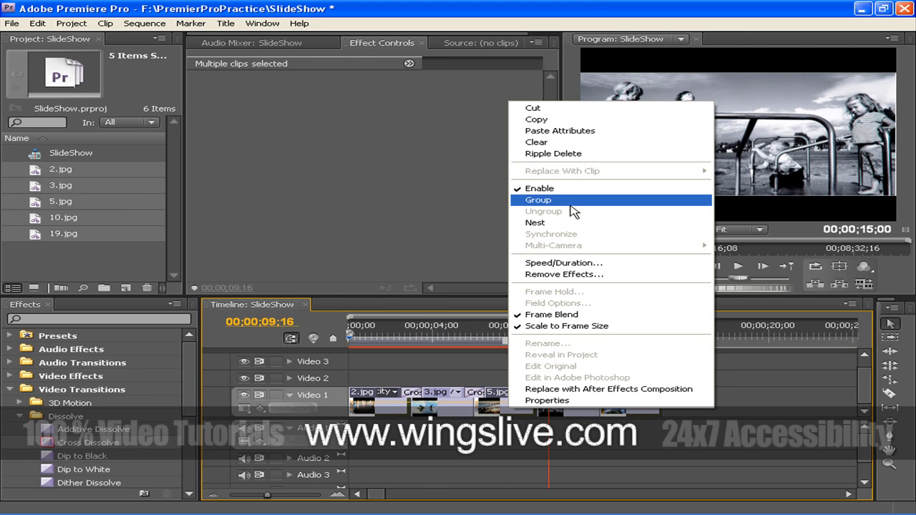
pyautogui.click(538, 200)
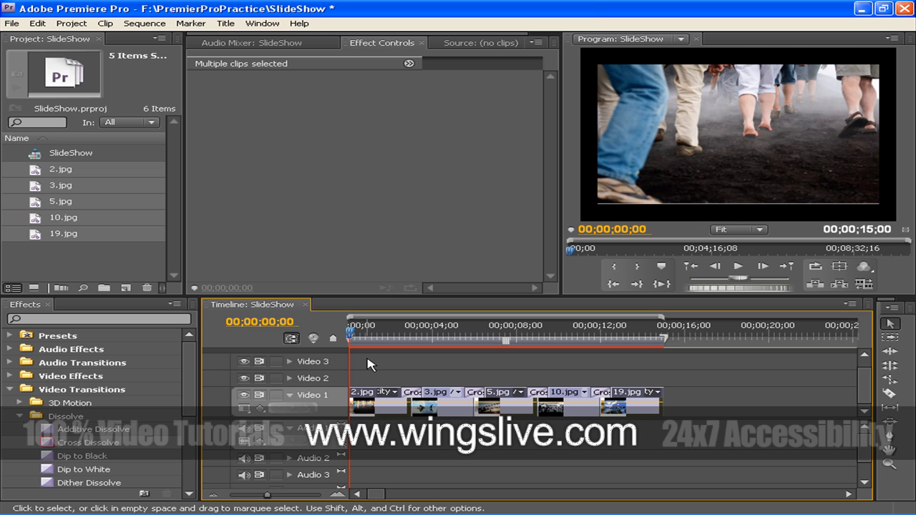